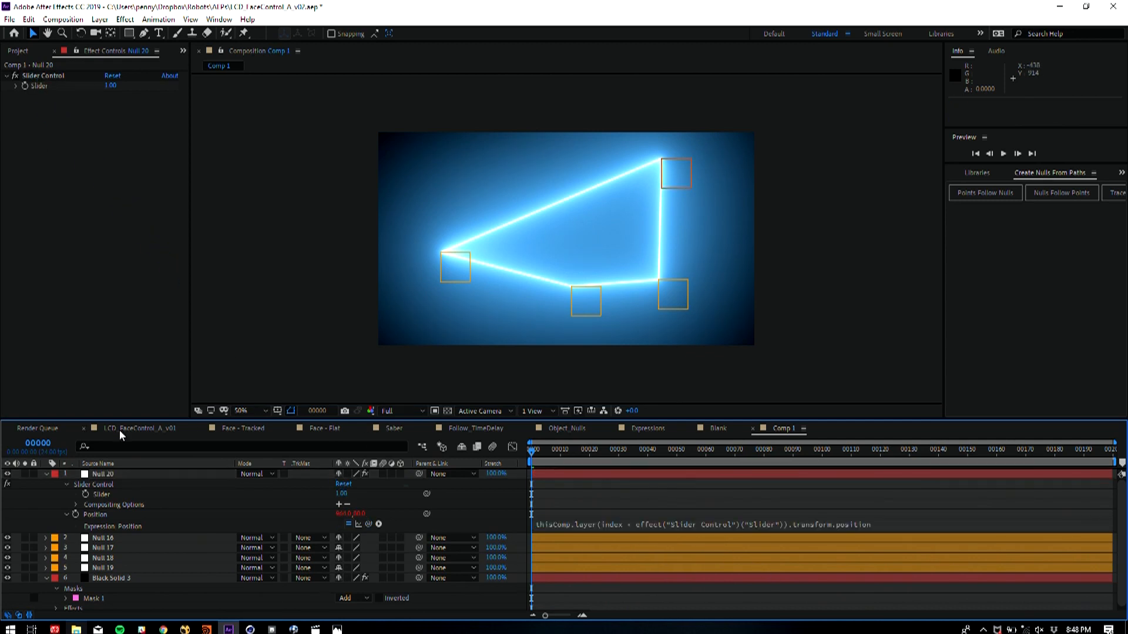
Preview the laser beam hopping between nulls, pausing and scrubbing to check StartIndex/EndIndex keys
left_click(103, 474)
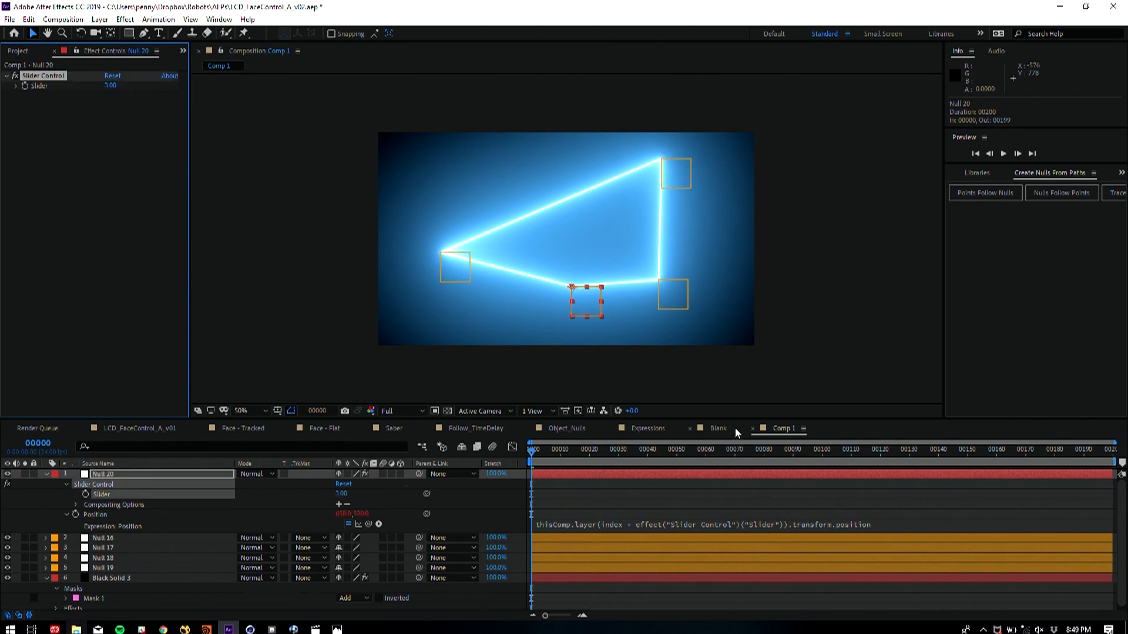
left_click(569, 428)
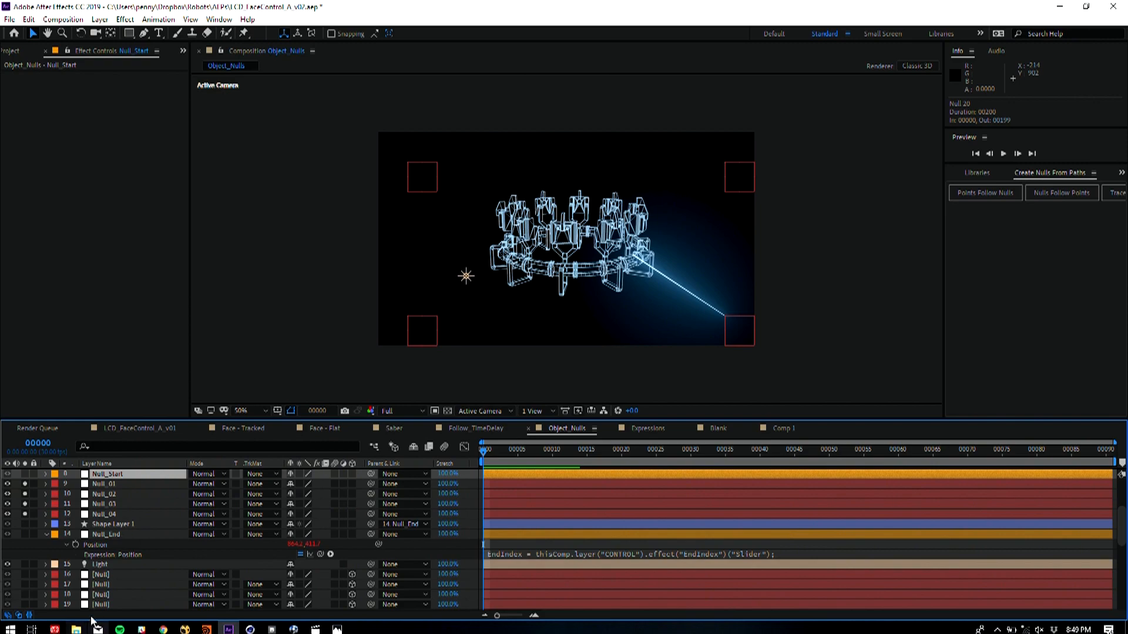
mouse_move(438, 548)
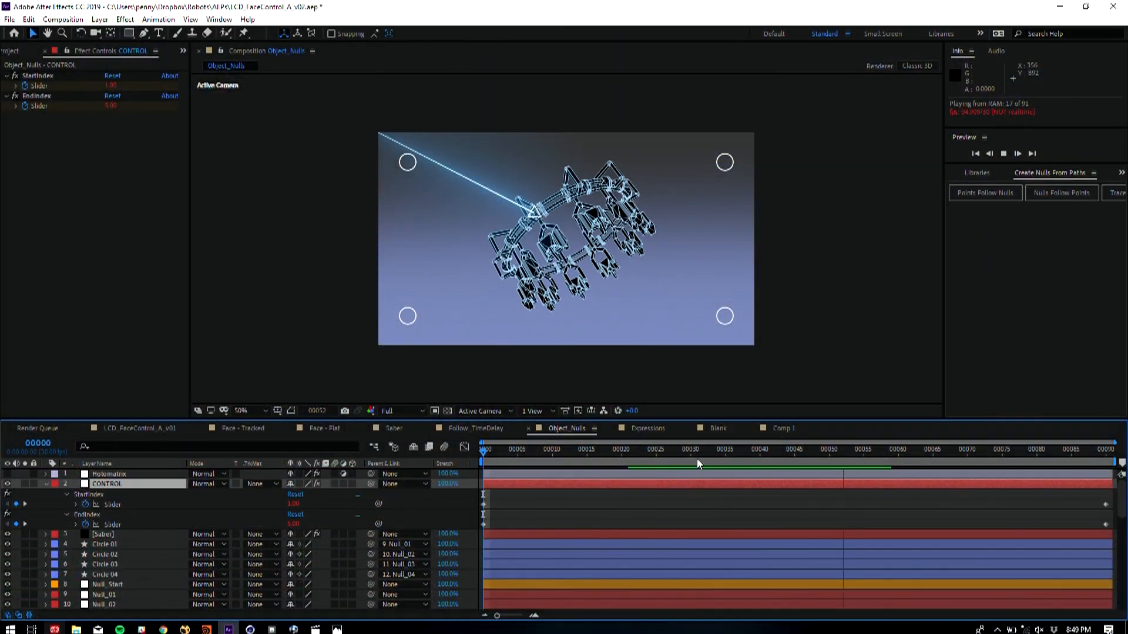
left_click(725, 449)
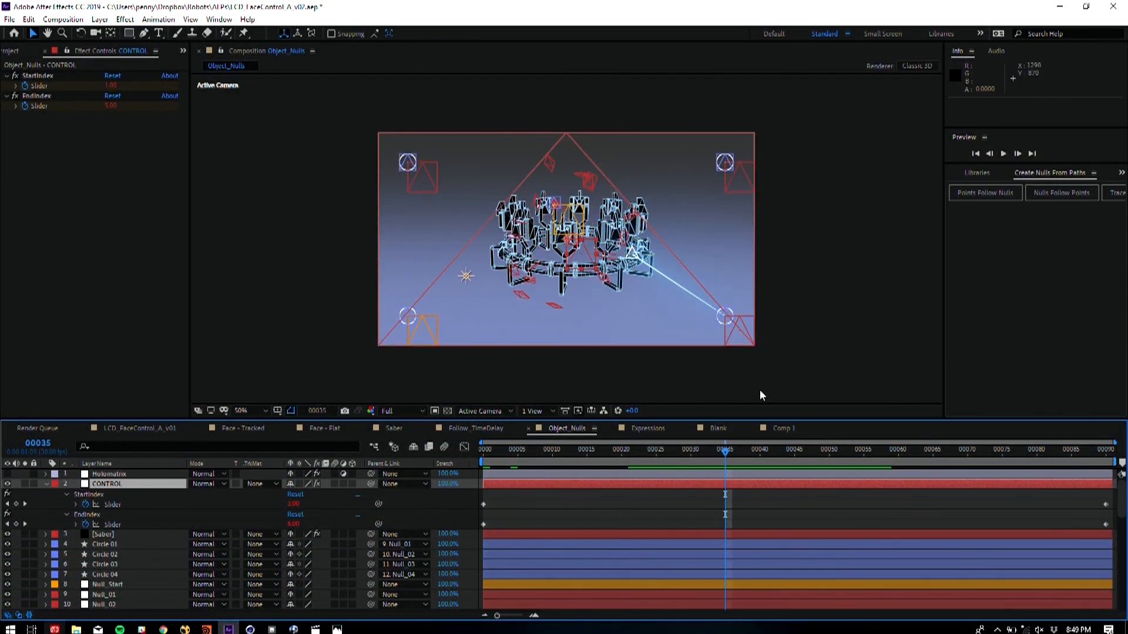
left_click(767, 449)
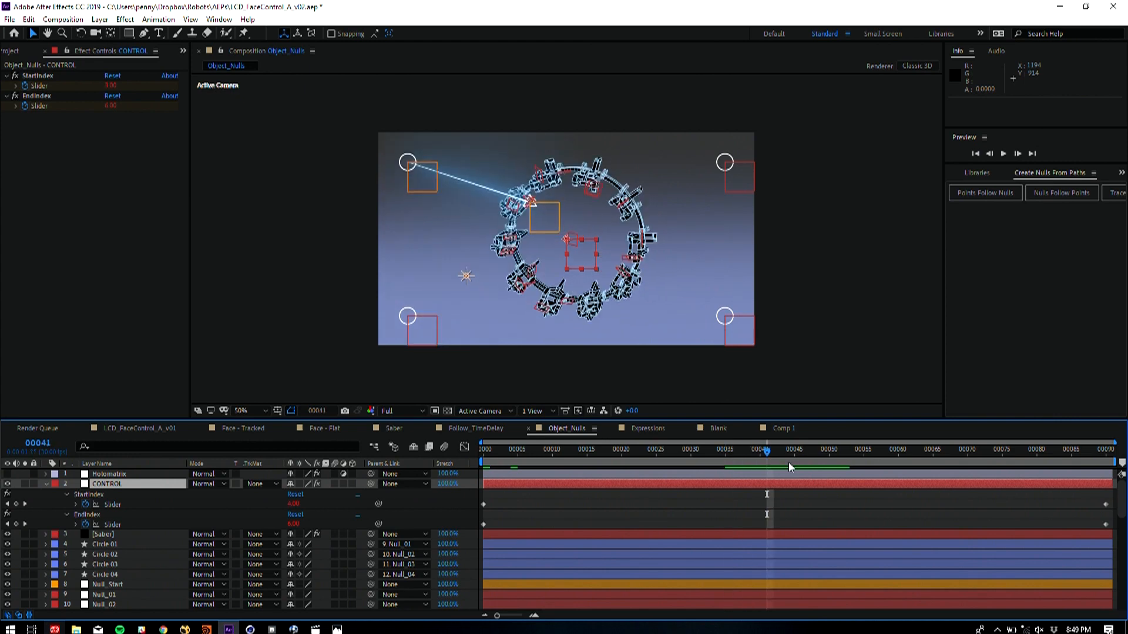
left_click(897, 450)
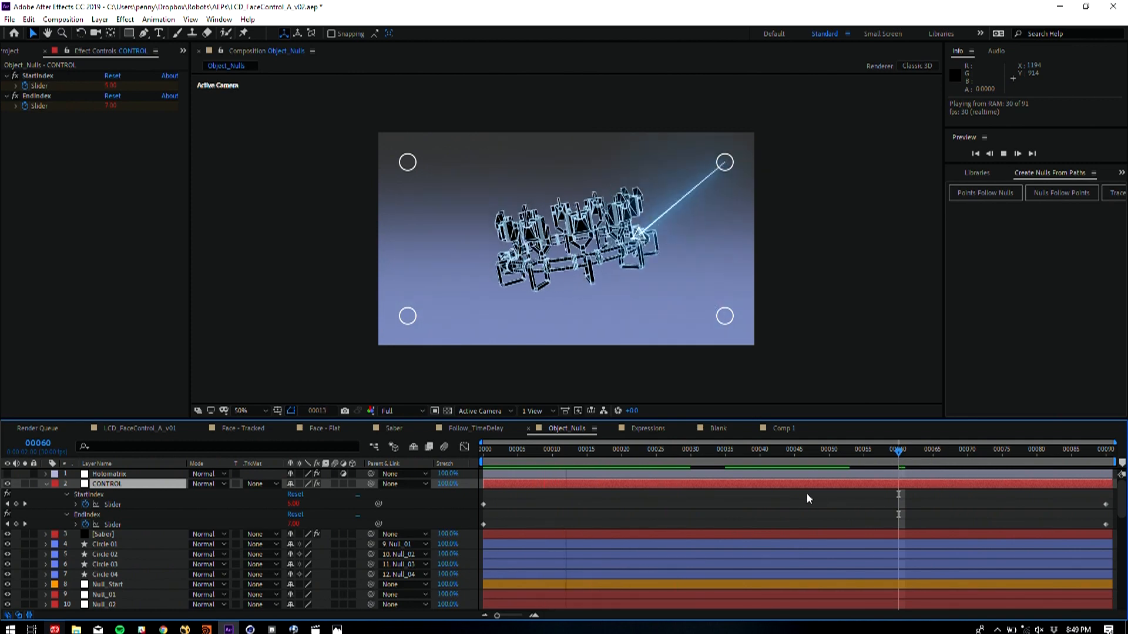
left_click(662, 449)
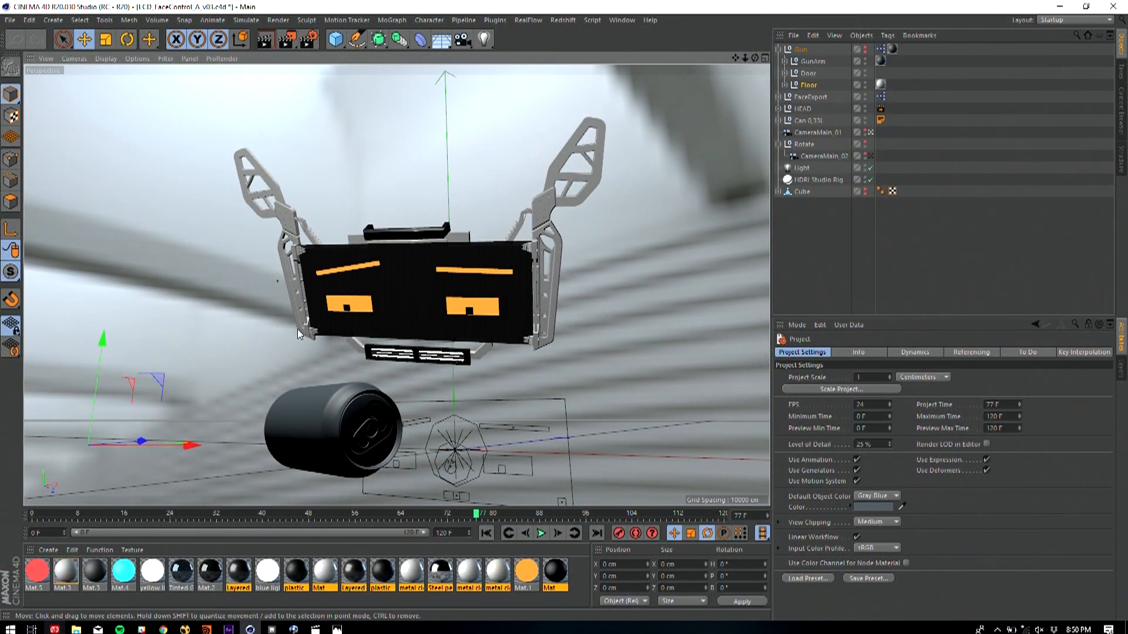
mouse_move(141, 367)
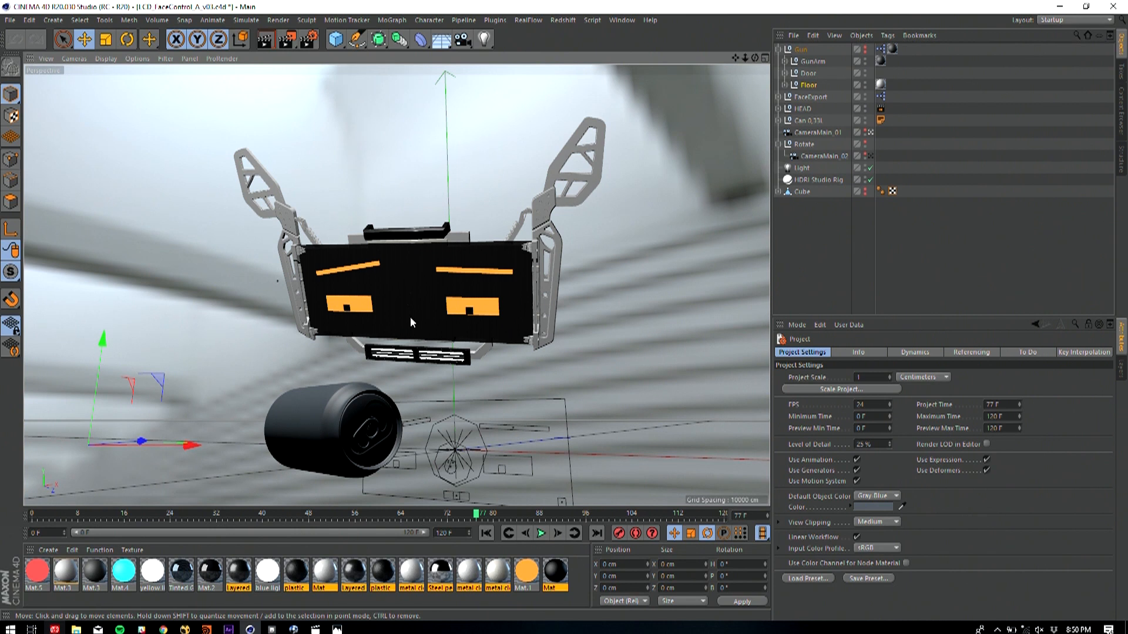
mouse_move(394, 324)
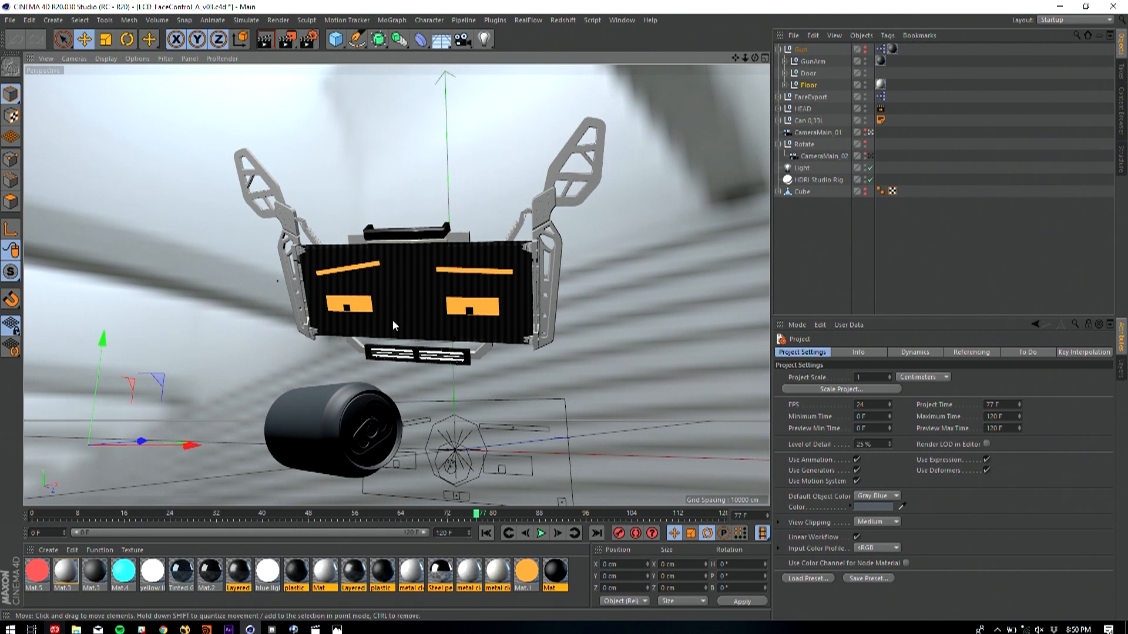
mouse_move(473, 326)
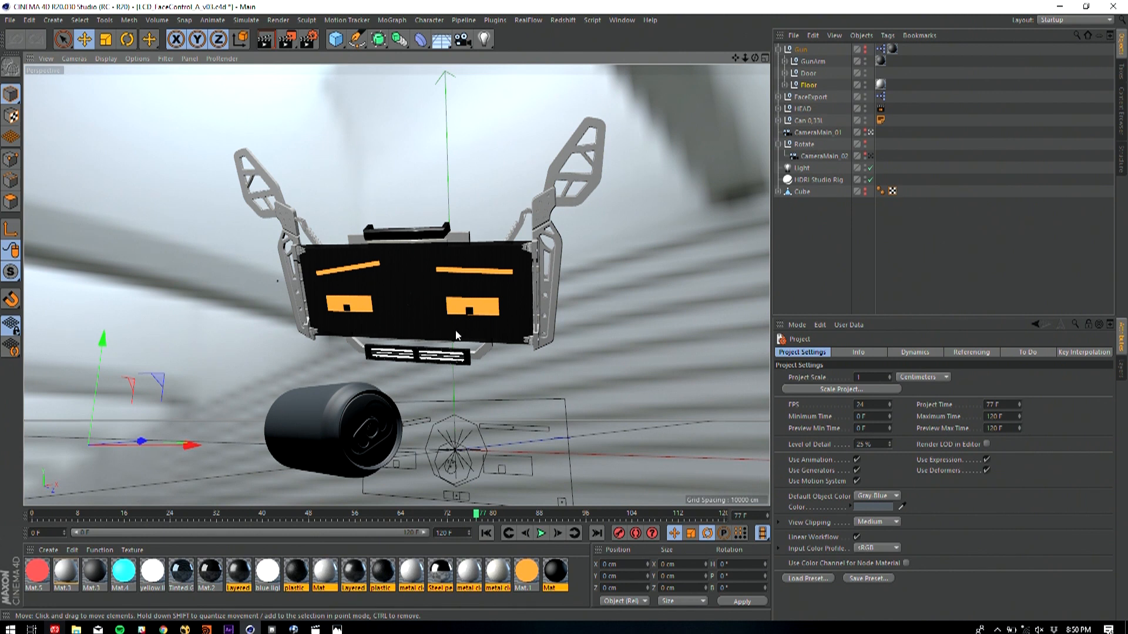
mouse_move(455, 328)
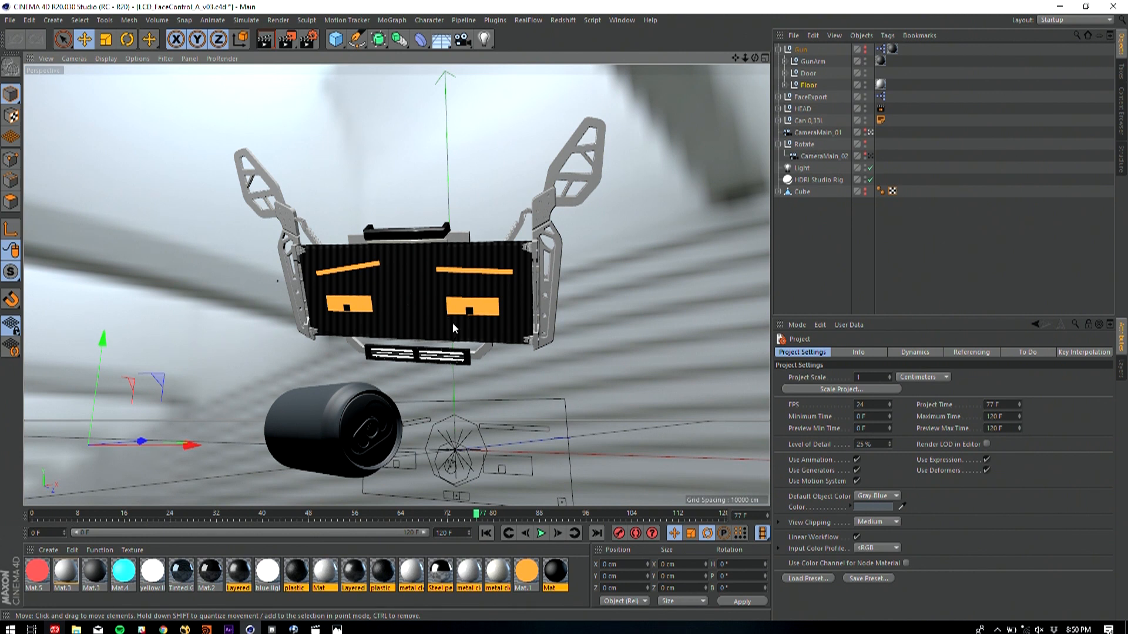
mouse_move(186, 283)
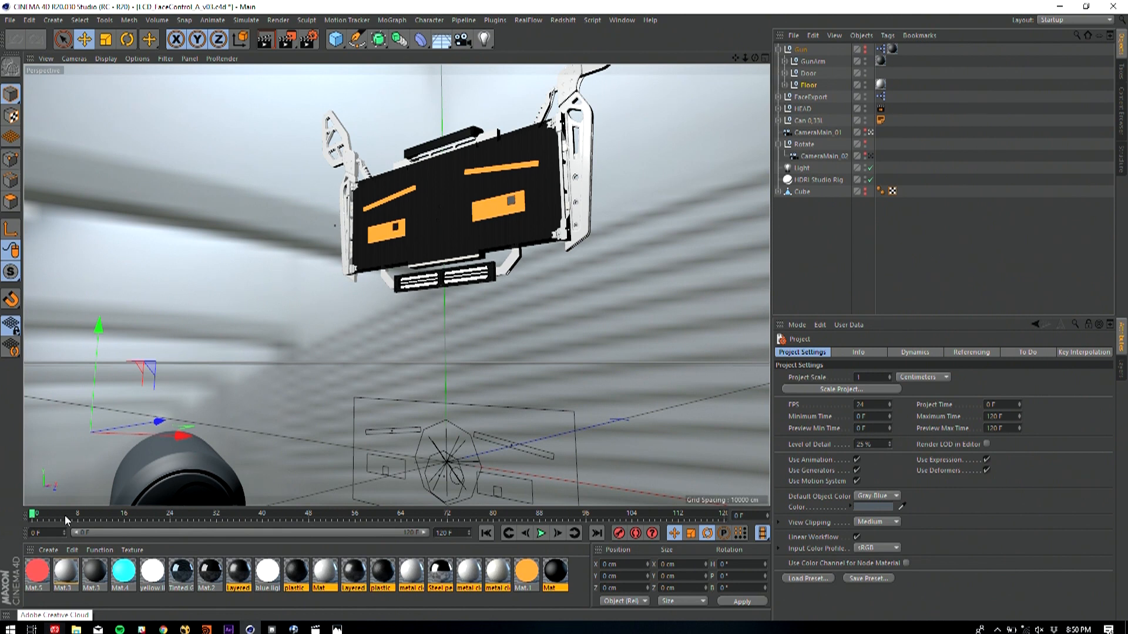
Rewind the Cinema 4D robot-head animation to frame 0 and play it
left_click(541, 533)
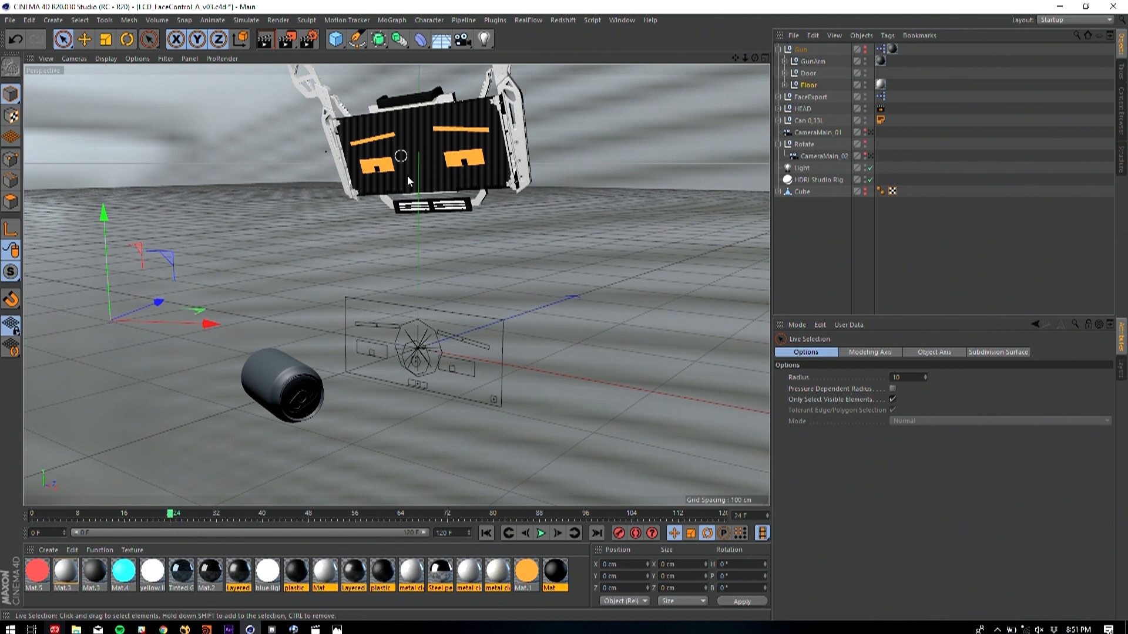
mouse_move(423, 180)
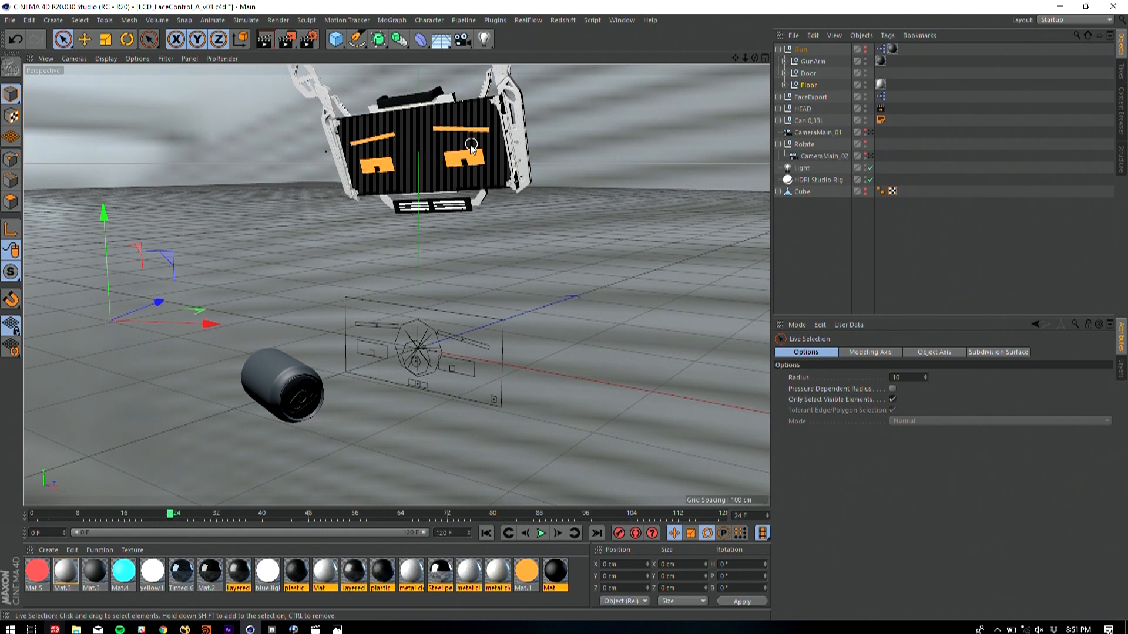
mouse_move(543, 135)
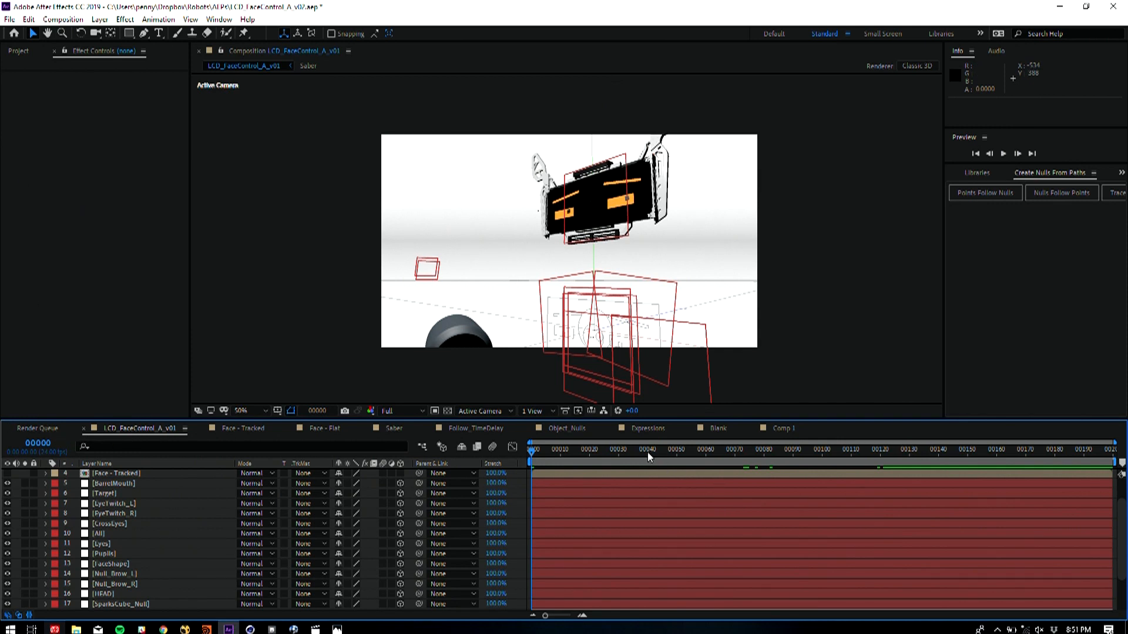
RAM preview LCD_FaceControl_A_v01, then check a later frame in Cinema 4D and return
left_click(1003, 154)
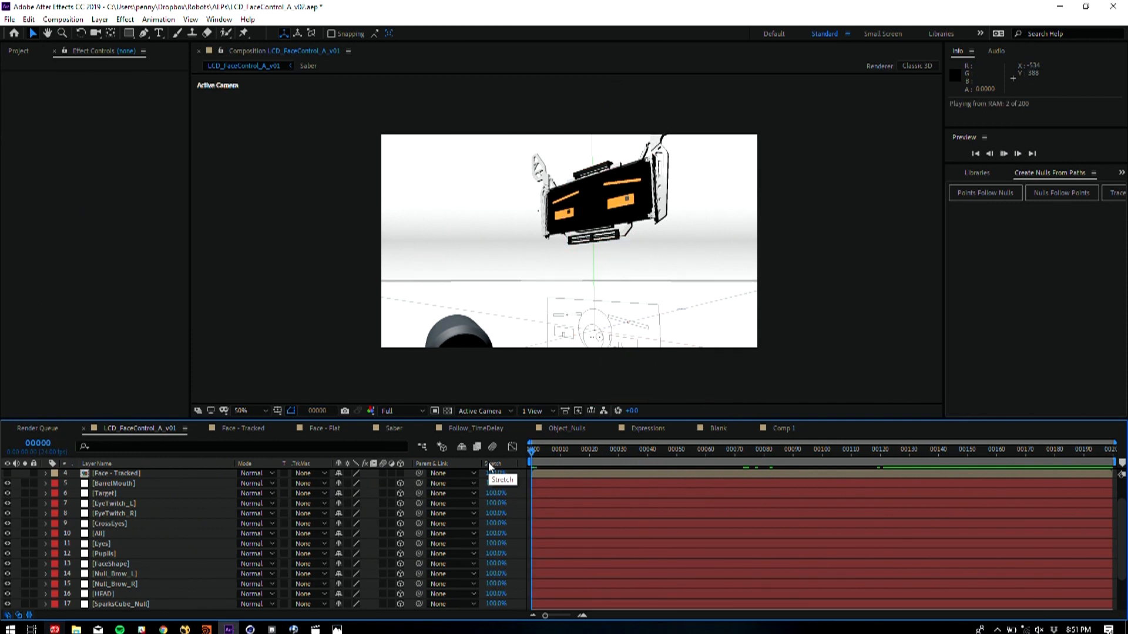
left_click(1002, 153)
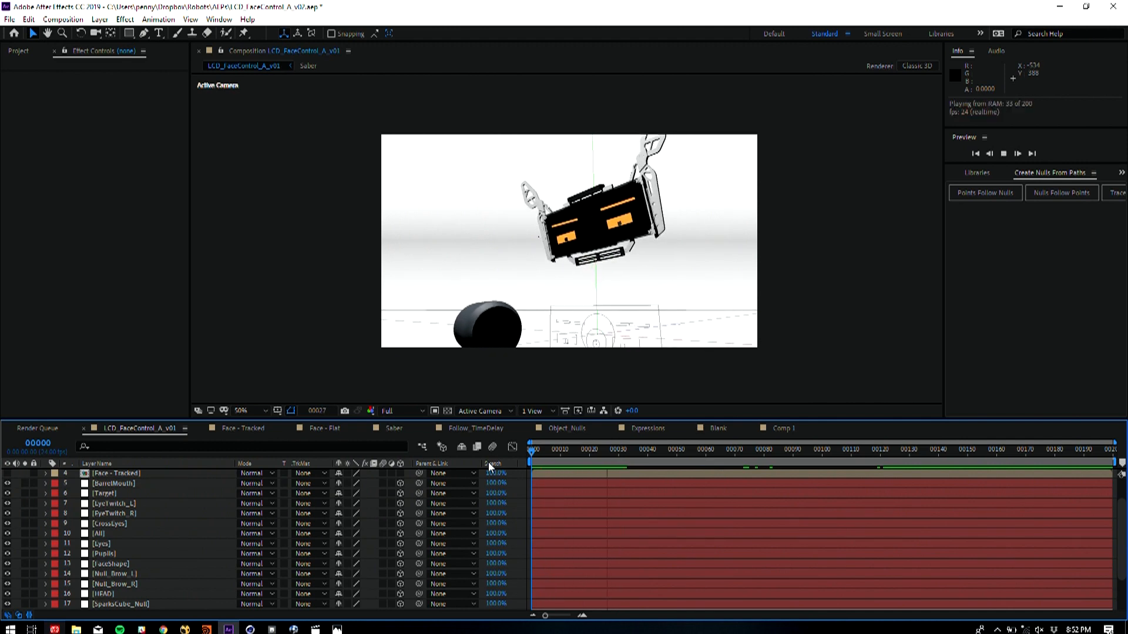
left_click(227, 629)
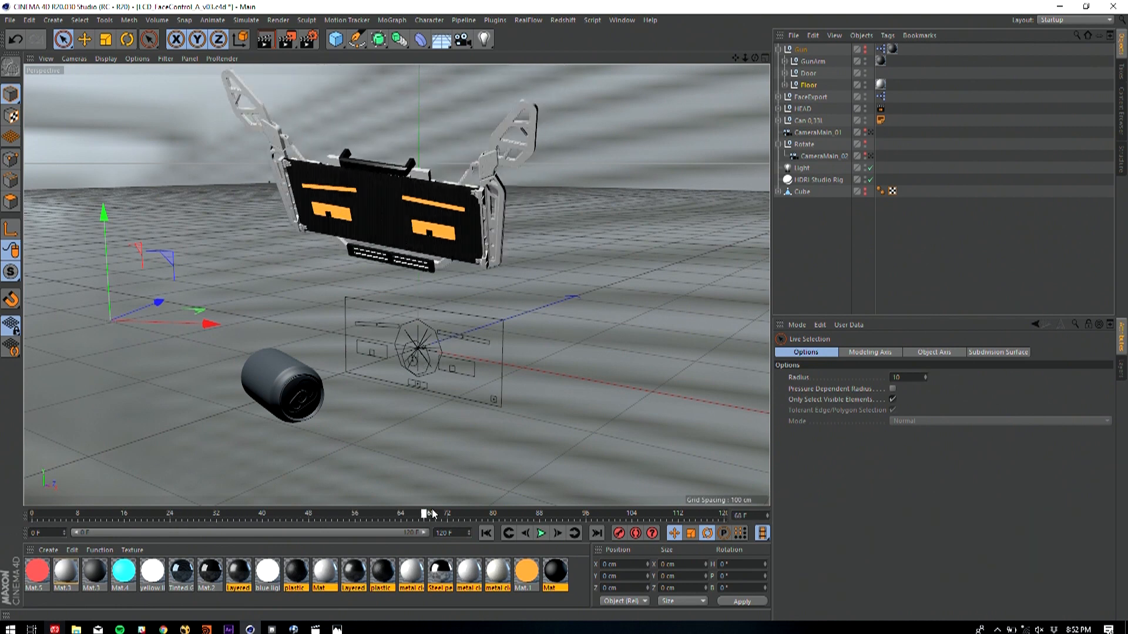
left_click(430, 512)
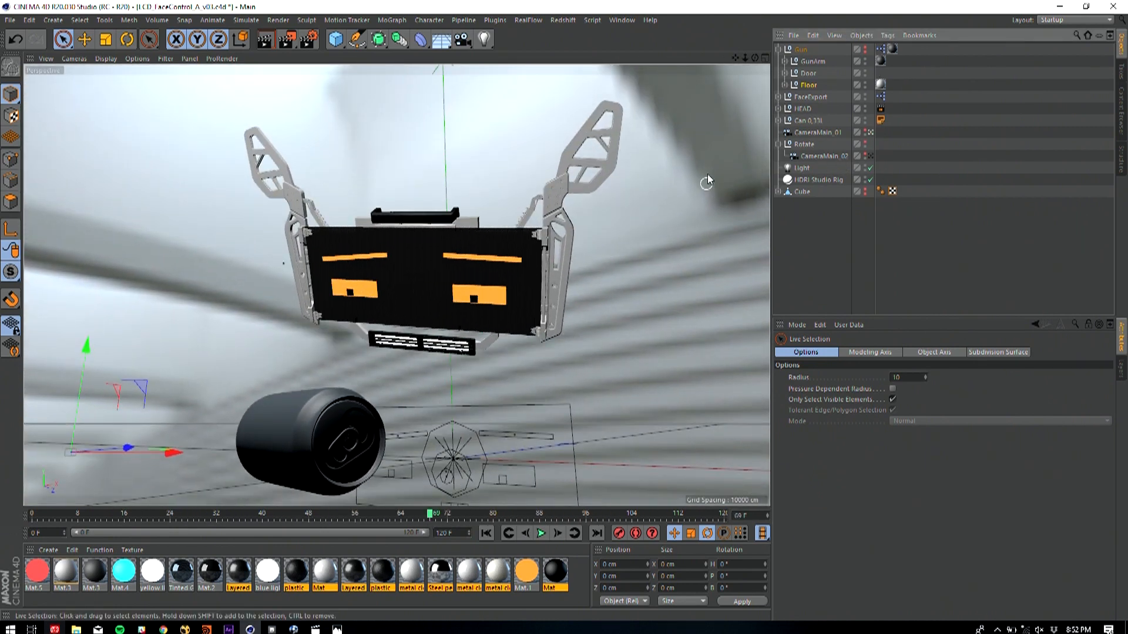
left_click(228, 629)
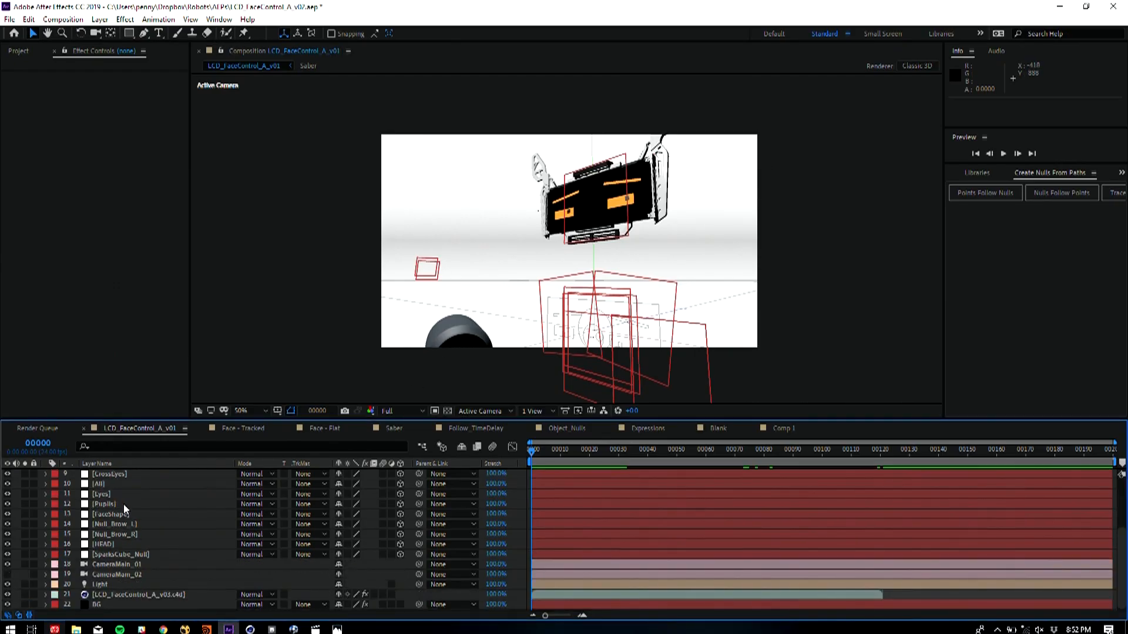
Scroll the timeline layer list and switch to the Face - Flat composition tab
scroll("up", 3)
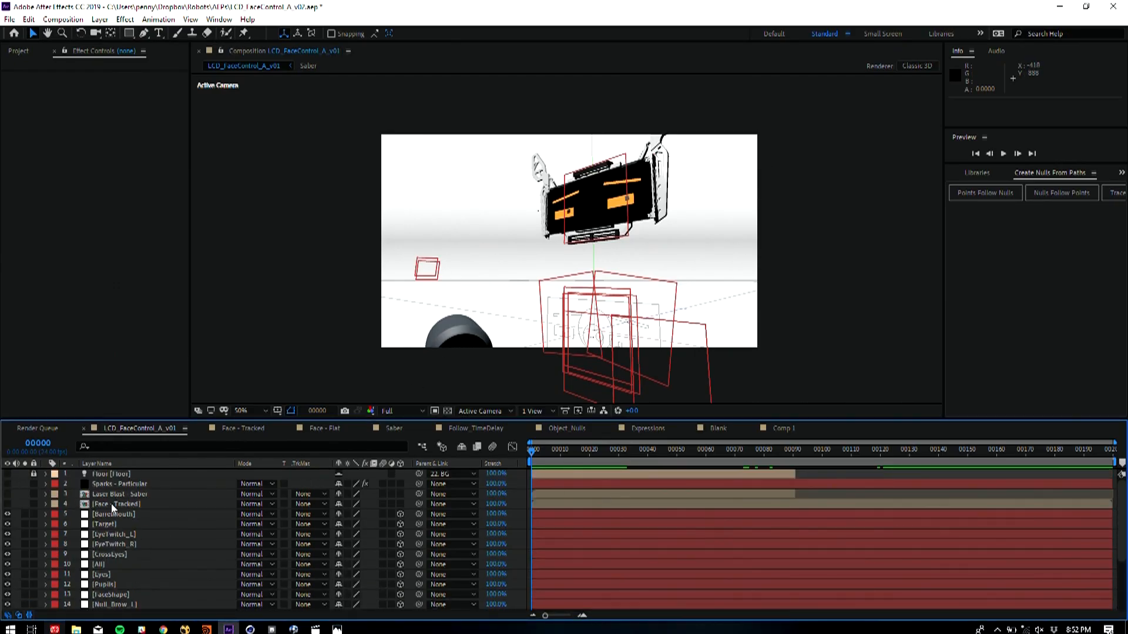
mouse_move(568, 331)
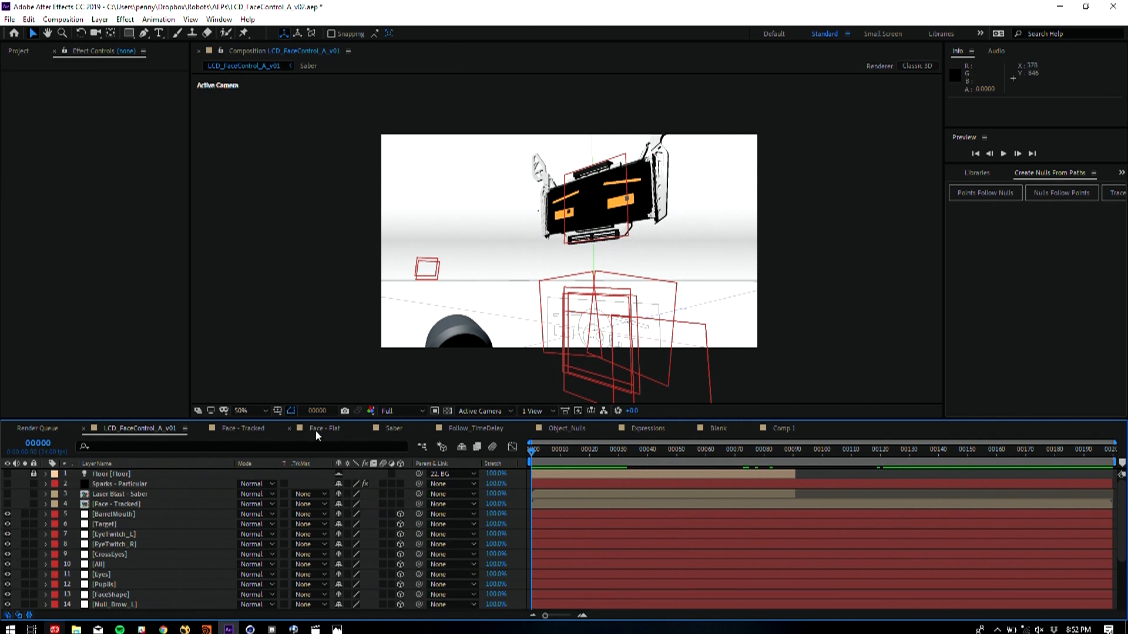
left_click(325, 428)
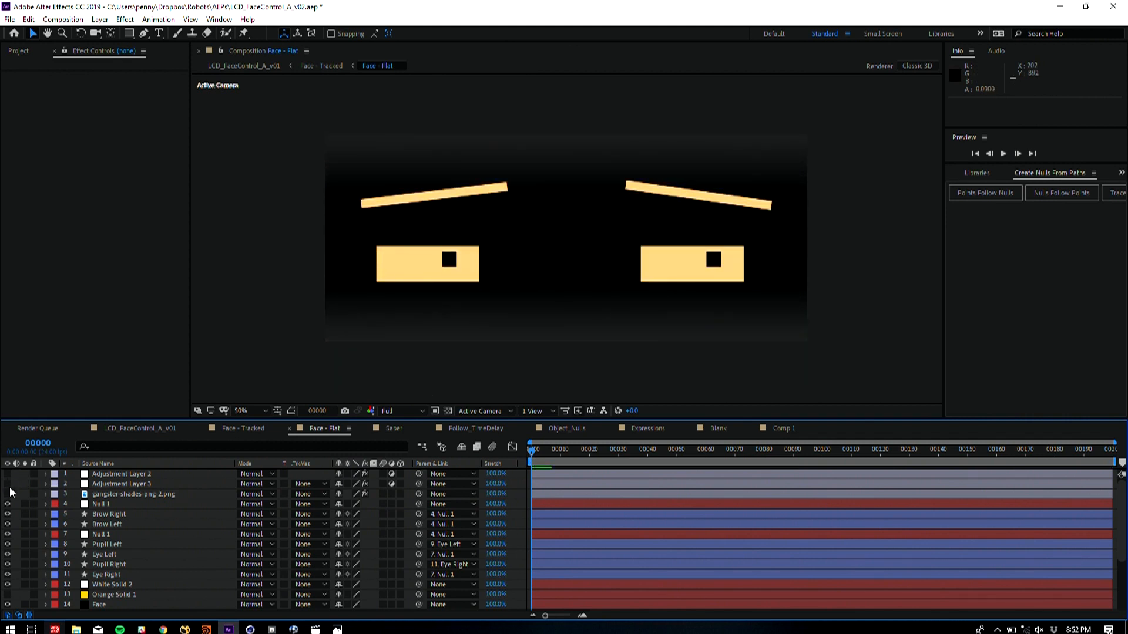
mouse_move(807, 257)
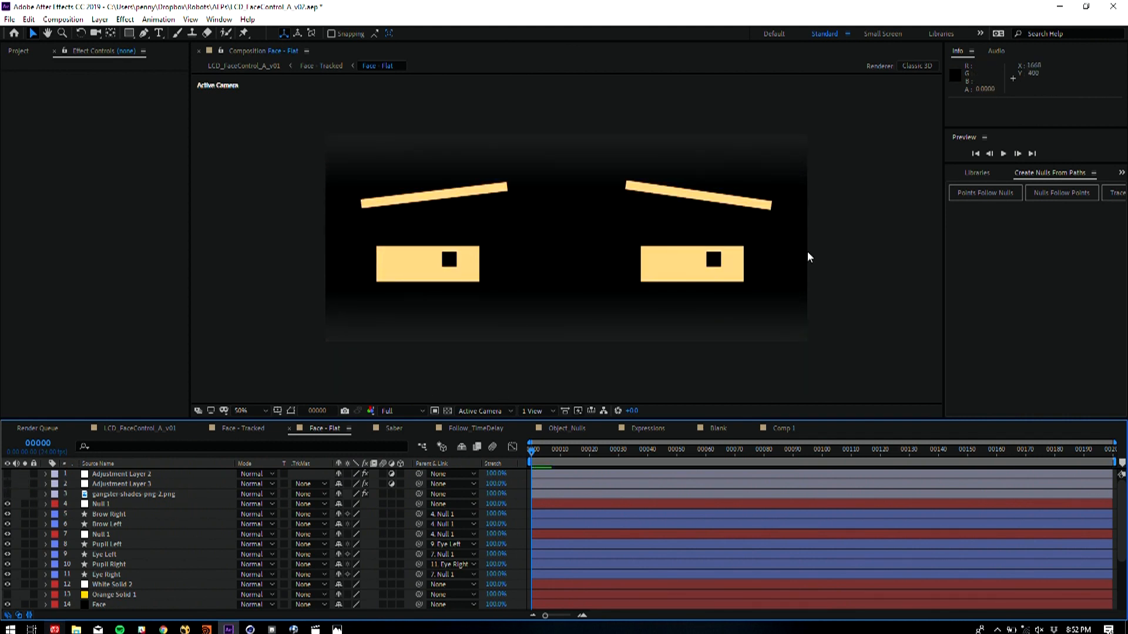
mouse_move(9, 490)
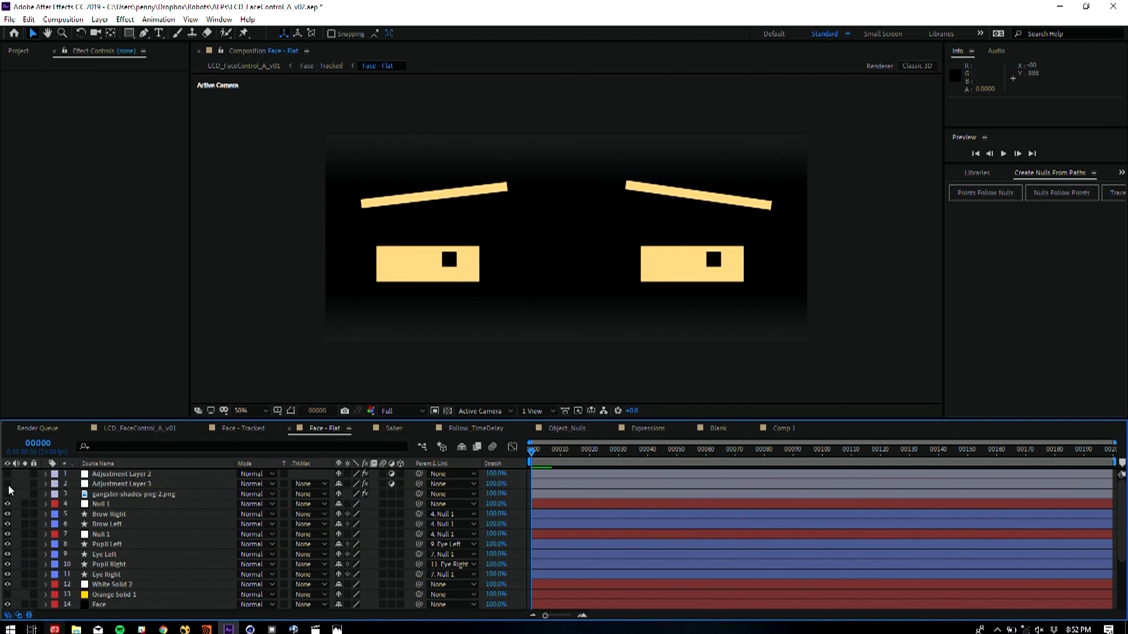
Turn on the uni Chromatic Glow and uni Holomatrix II adjustment layers
left_click(122, 484)
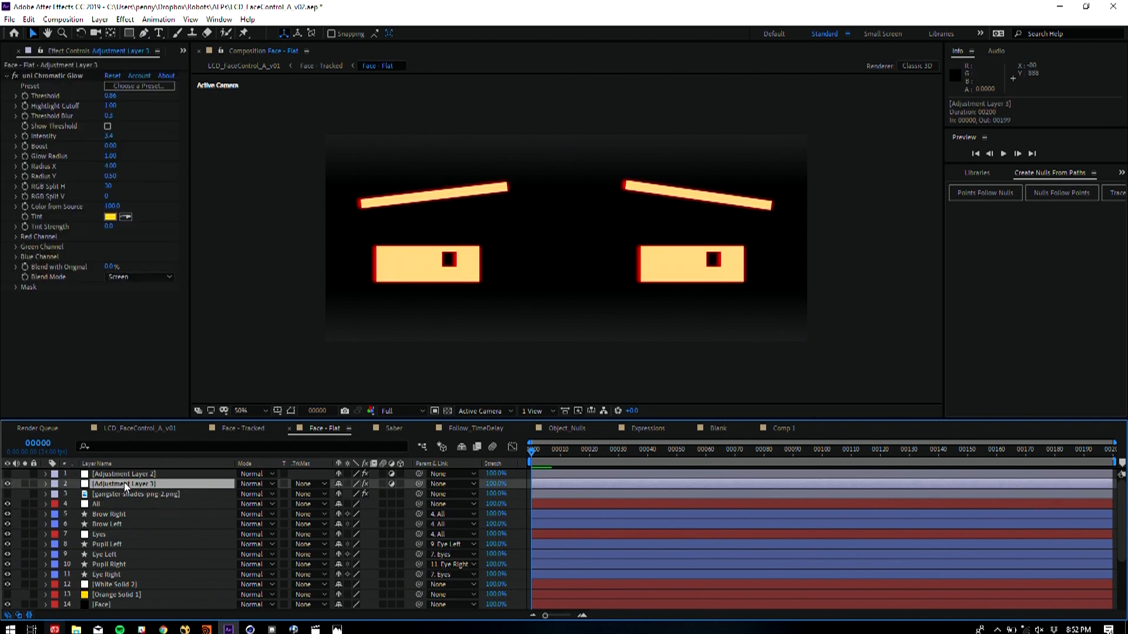
left_click(46, 484)
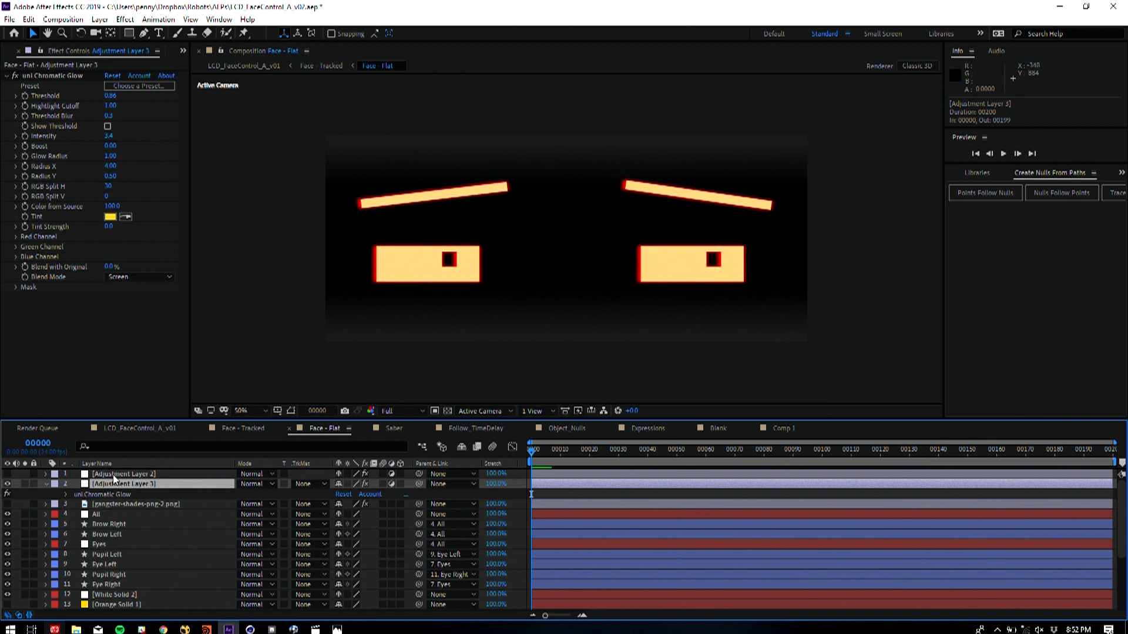
left_click(125, 474)
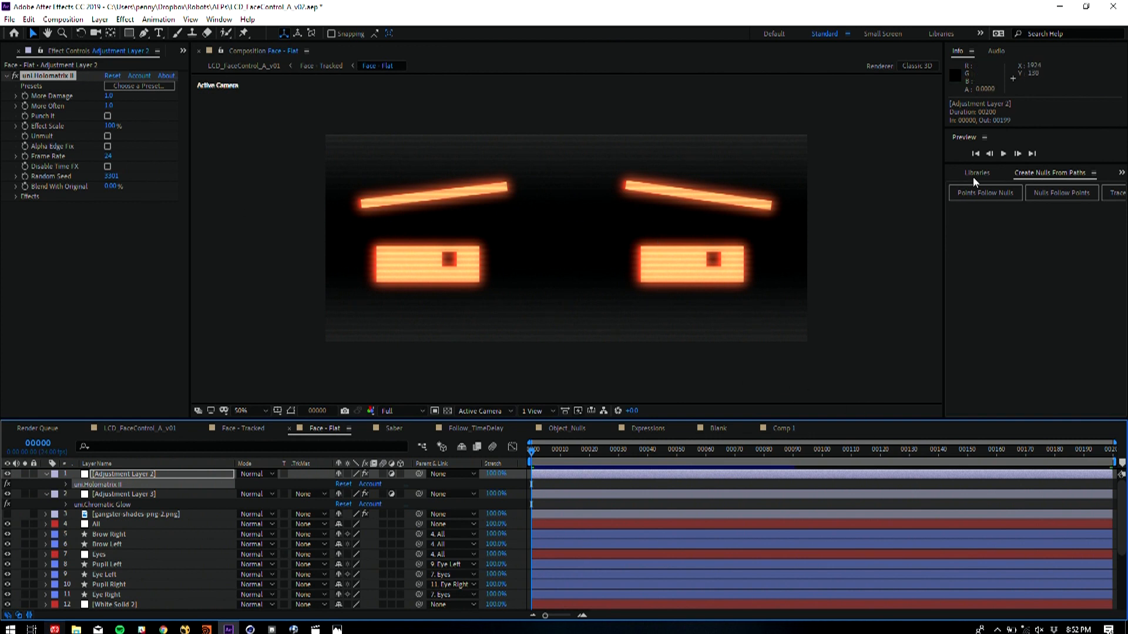
mouse_move(740, 146)
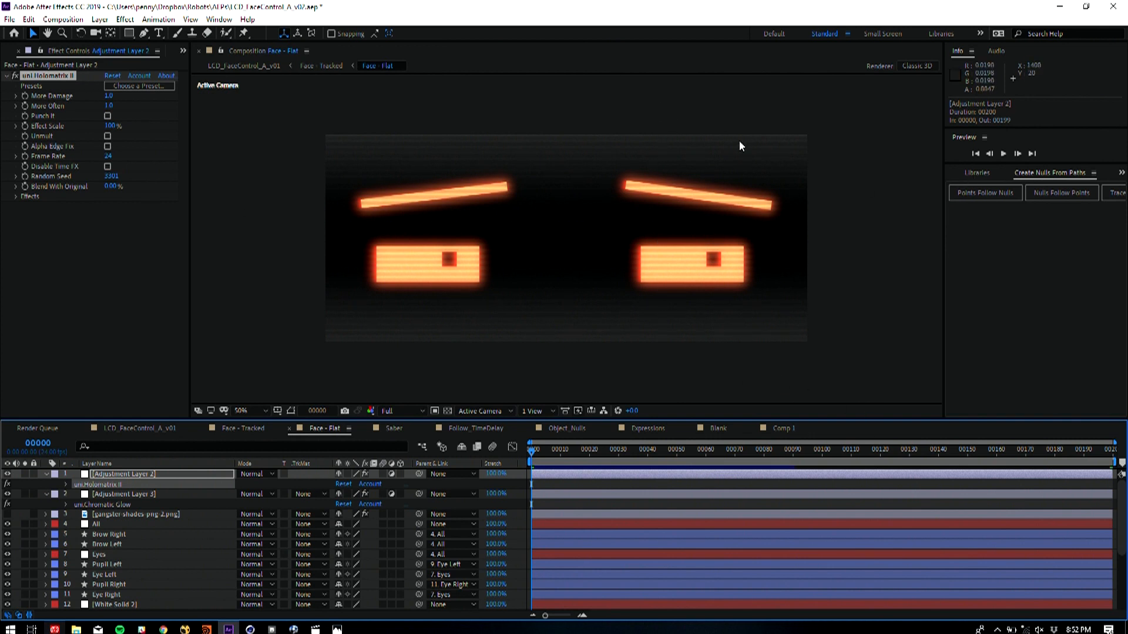